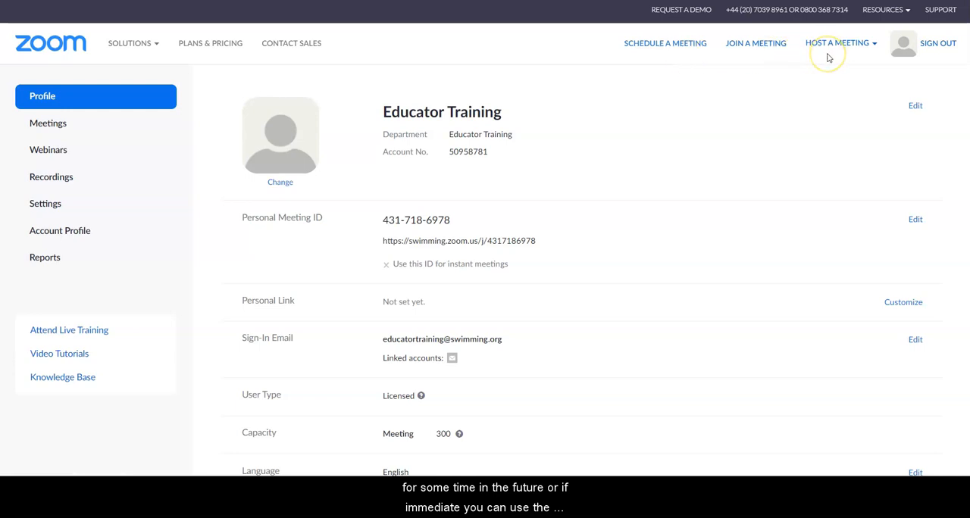
# Step: Open the Host a Meeting menu from the Profile page's top navigation bar
pyautogui.click(838, 44)
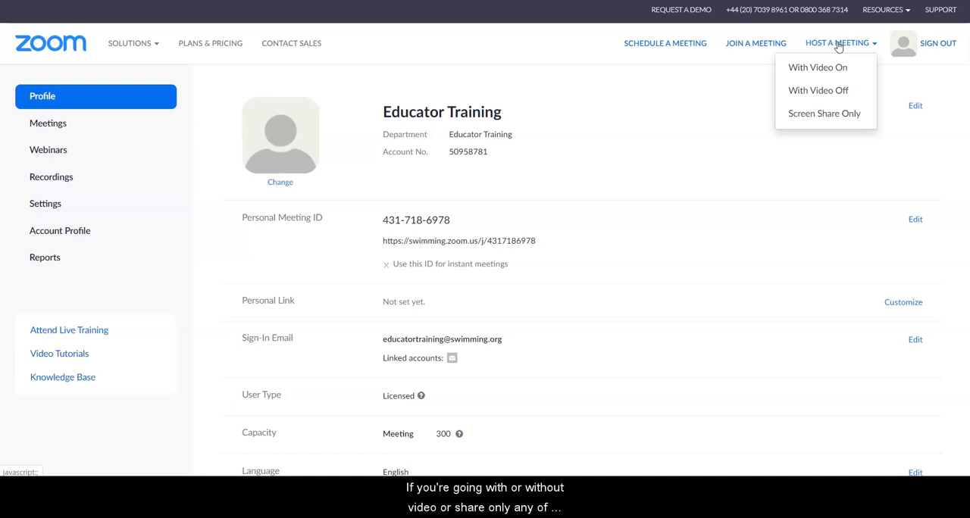
pyautogui.moveTo(843, 113)
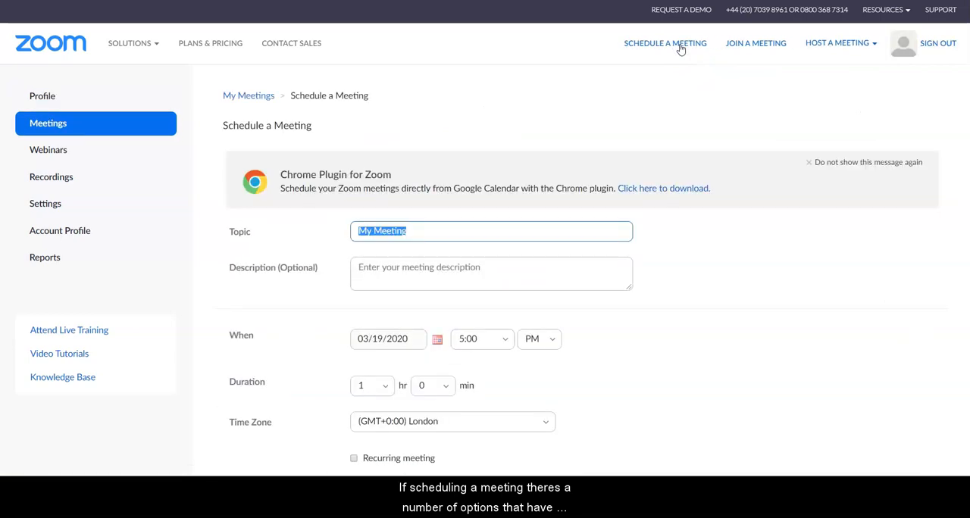
pyautogui.scroll(-3)
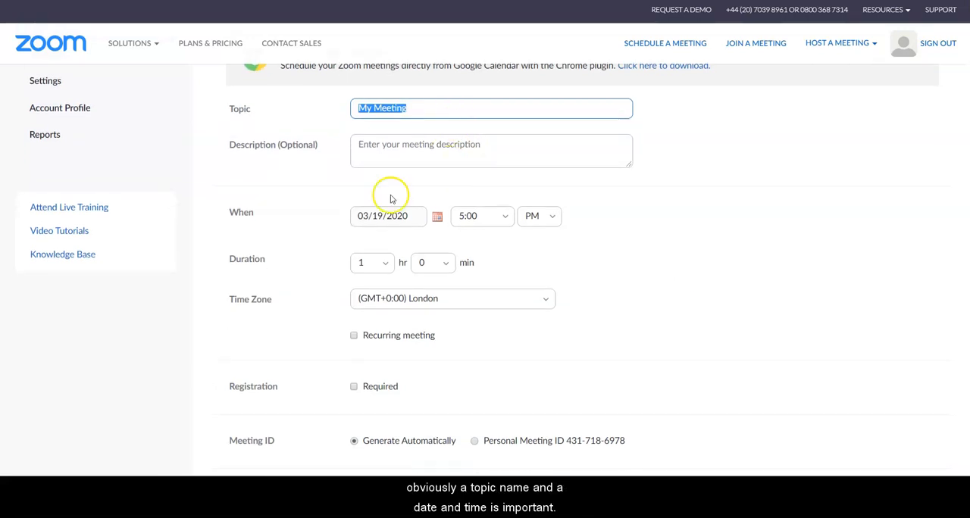
pyautogui.moveTo(382, 201)
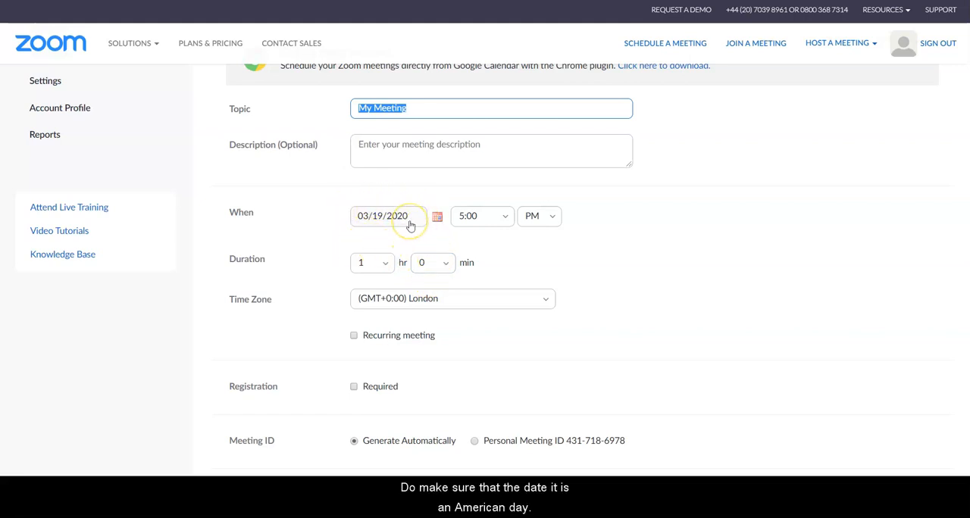
pyautogui.scroll(-3)
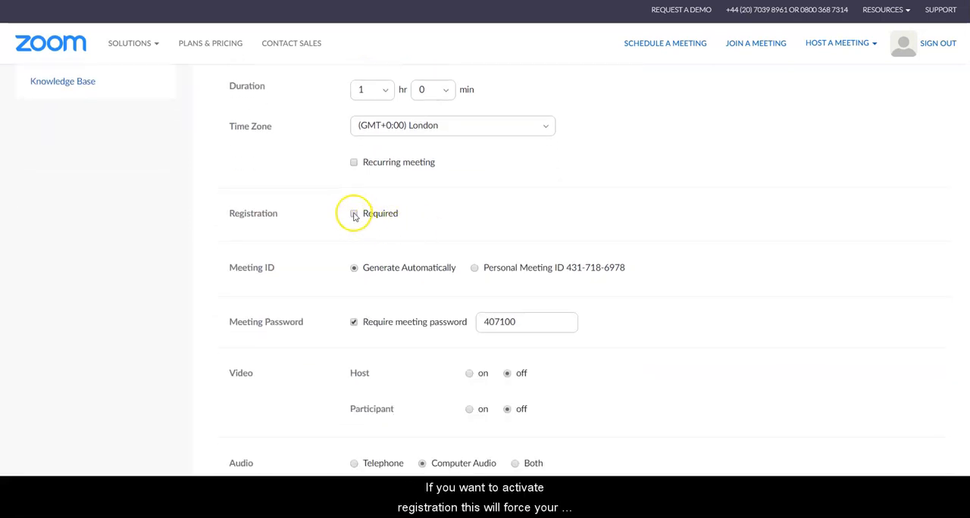
pyautogui.click(354, 213)
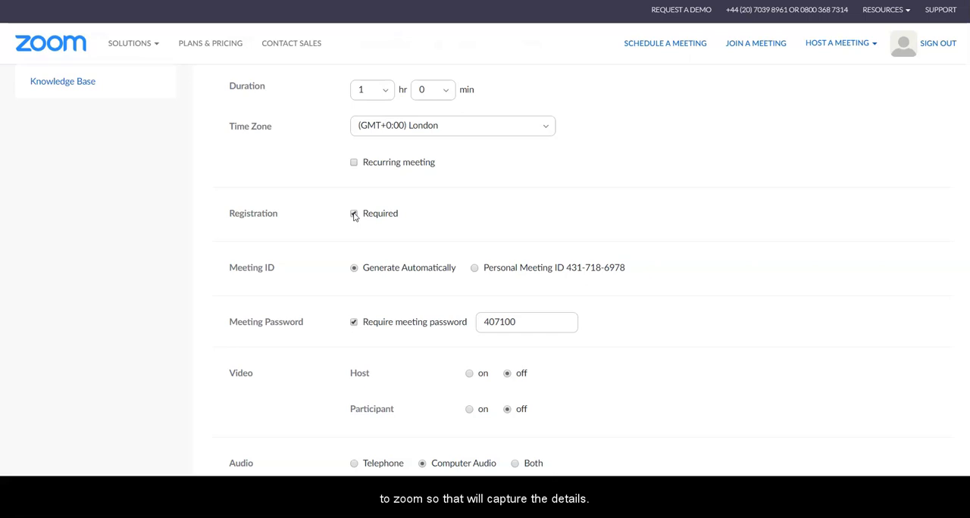
pyautogui.click(353, 214)
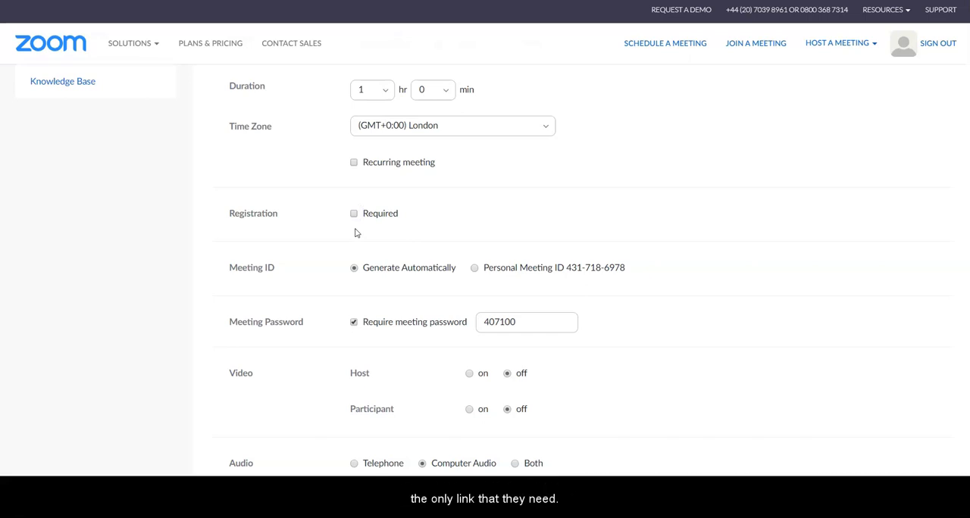
pyautogui.scroll(-3)
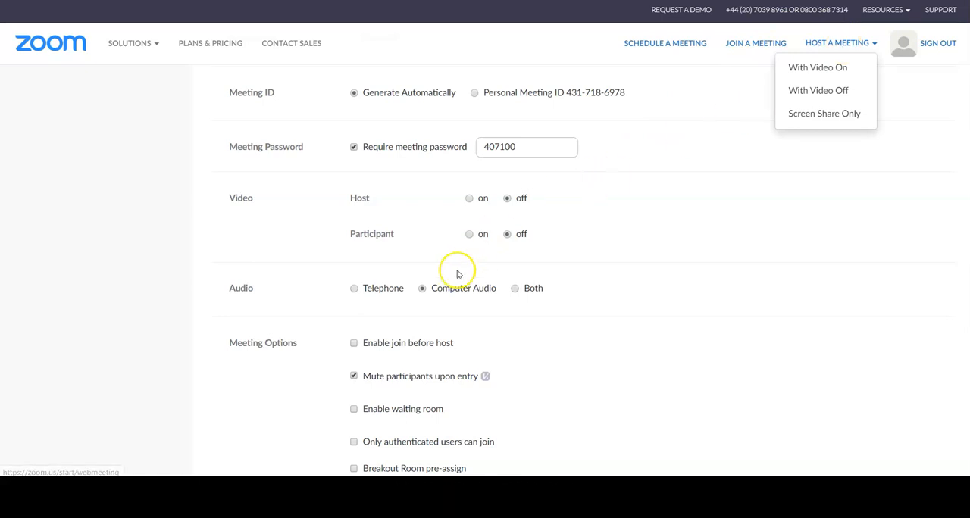
pyautogui.scroll(-3)
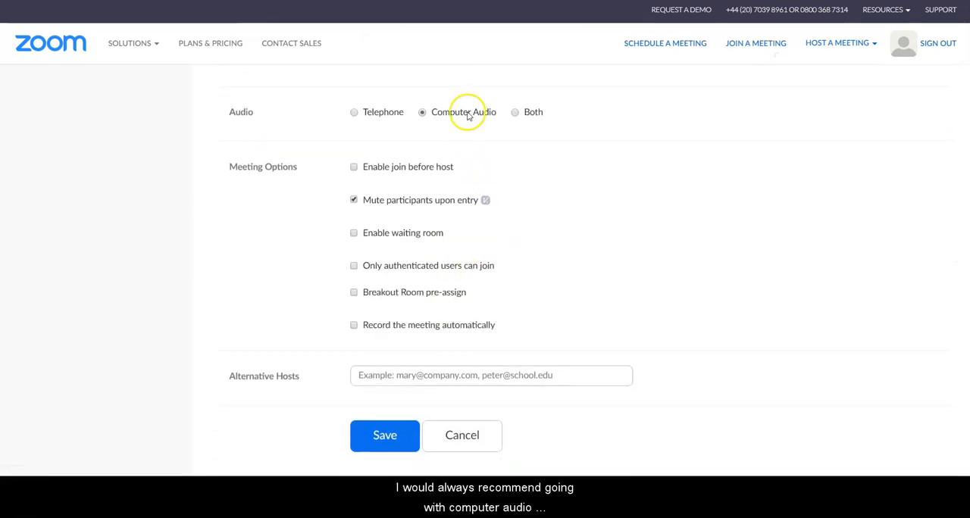
pyautogui.moveTo(461, 127)
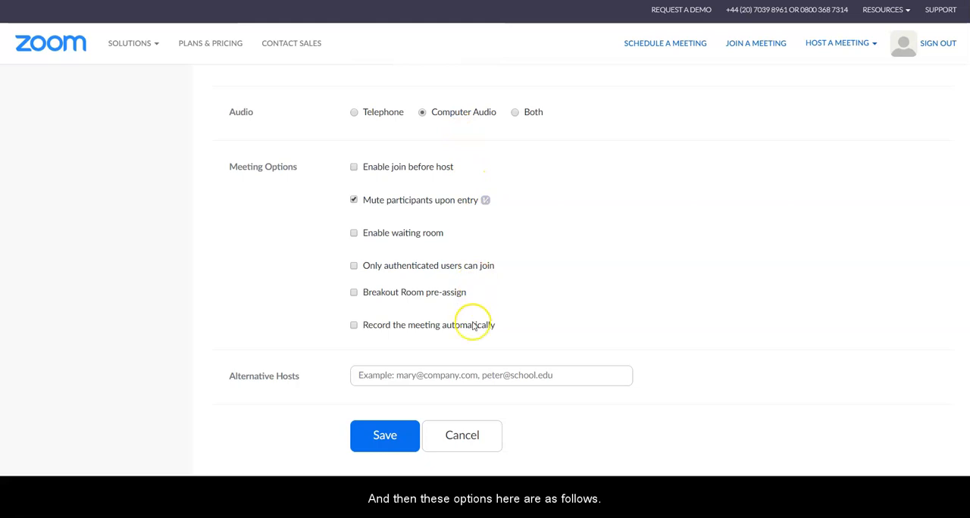
pyautogui.moveTo(466, 167)
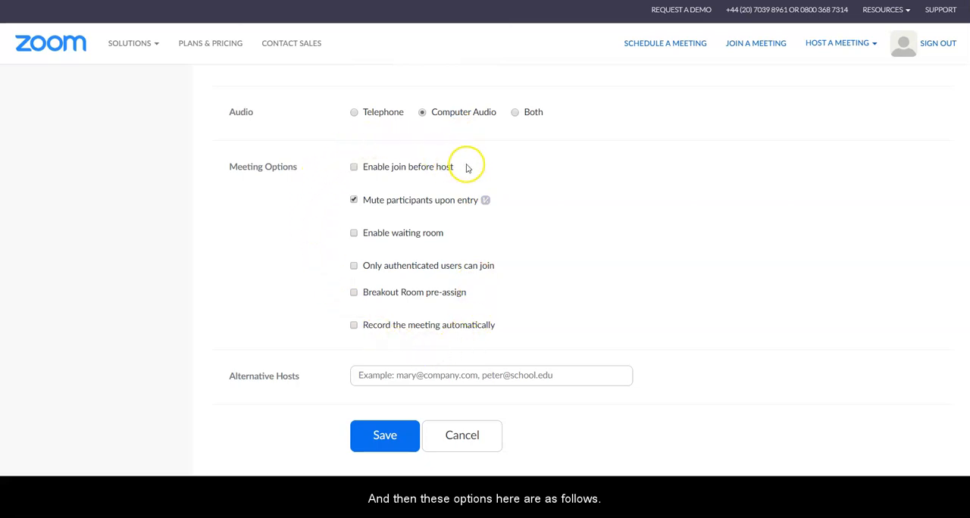